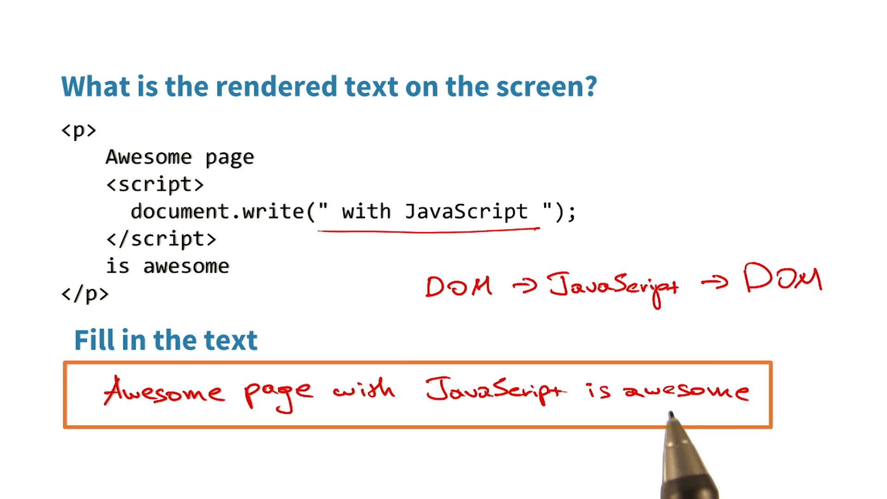
pyautogui.write('Parser Blocking')
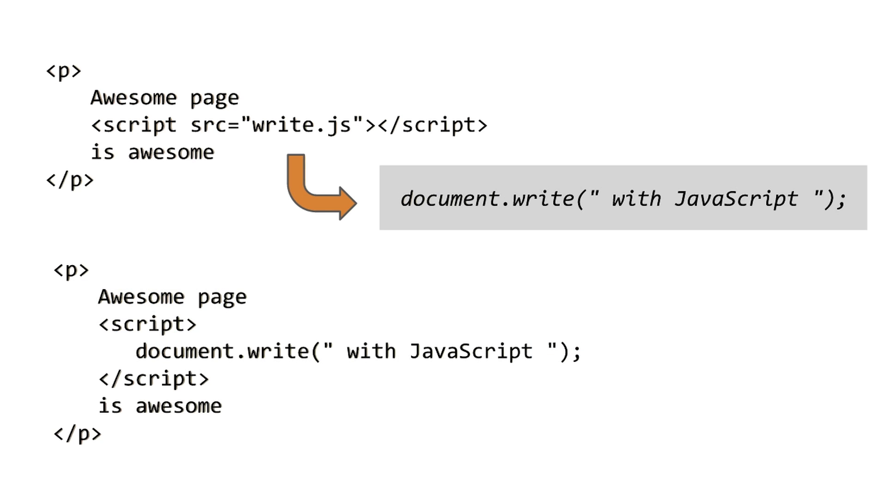
pyautogui.moveTo(345, 490)
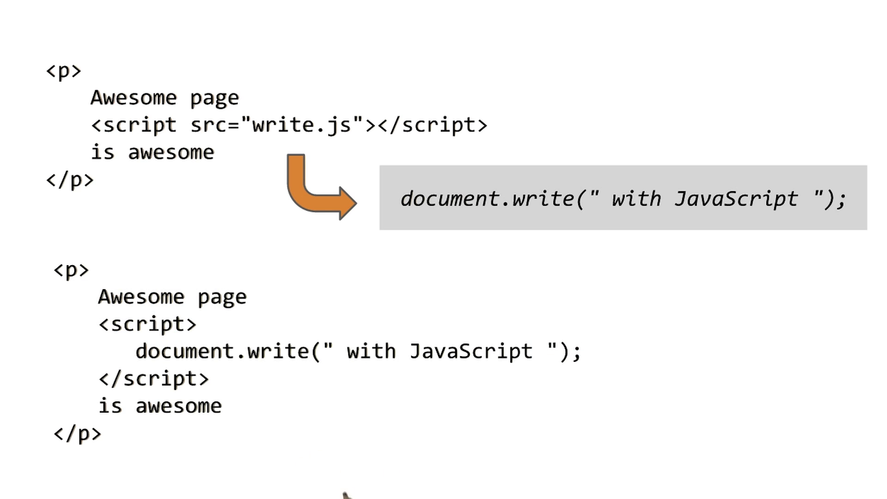